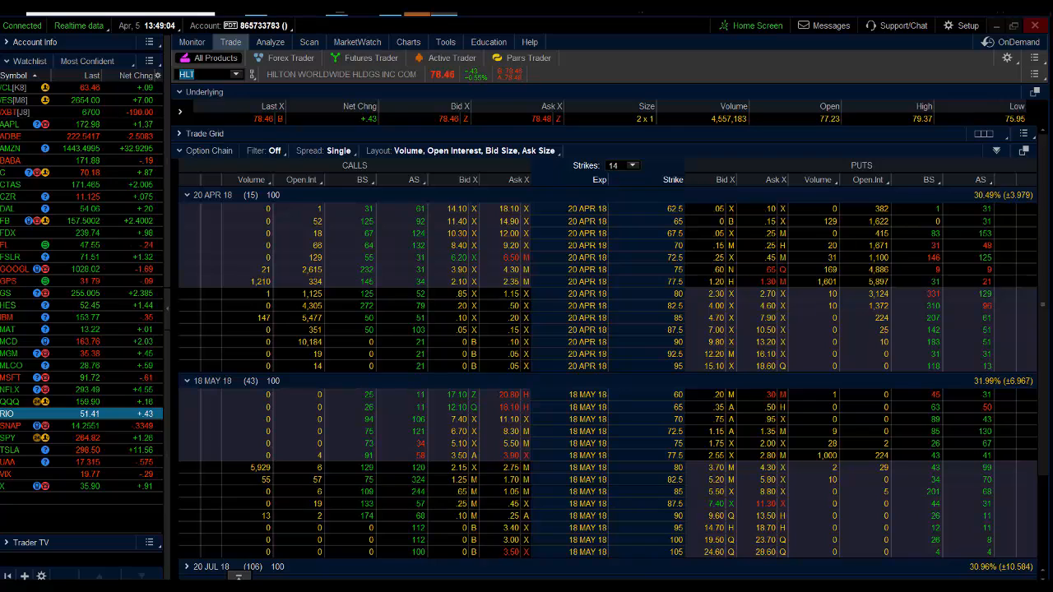
pyautogui.moveTo(122, 163)
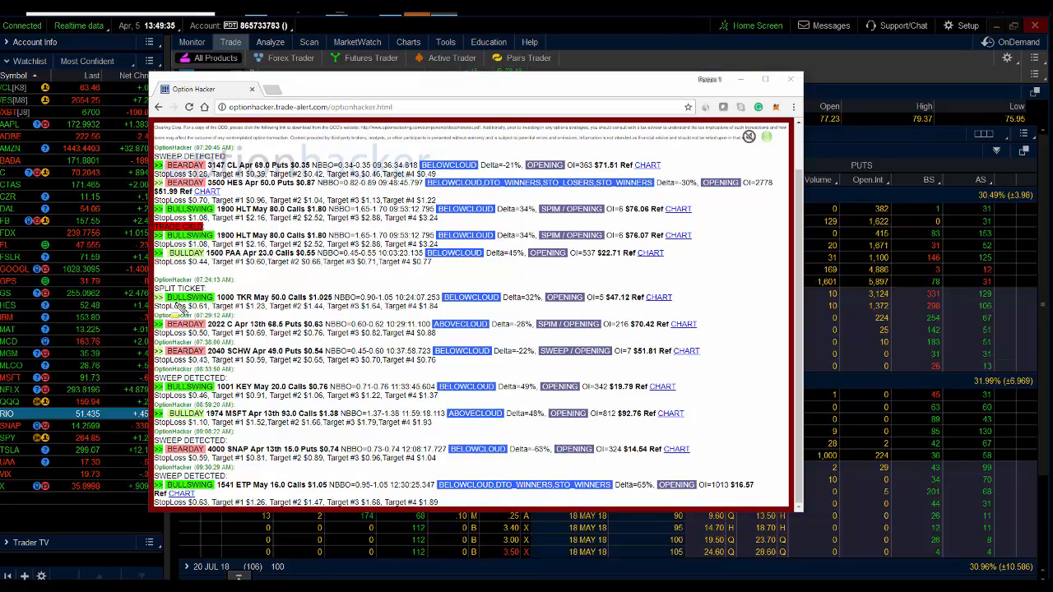
# Step: Highlight the two 1900 HLT May 80.0 Calls sweep lines on the Option Hacker page
pyautogui.moveTo(177, 209); pyautogui.dragTo(699, 251)
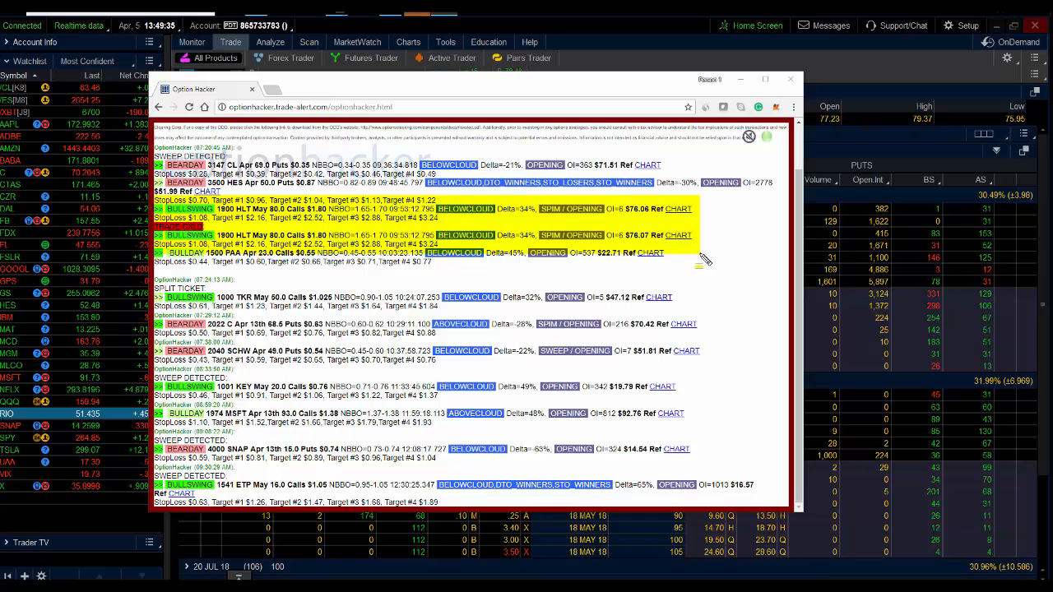